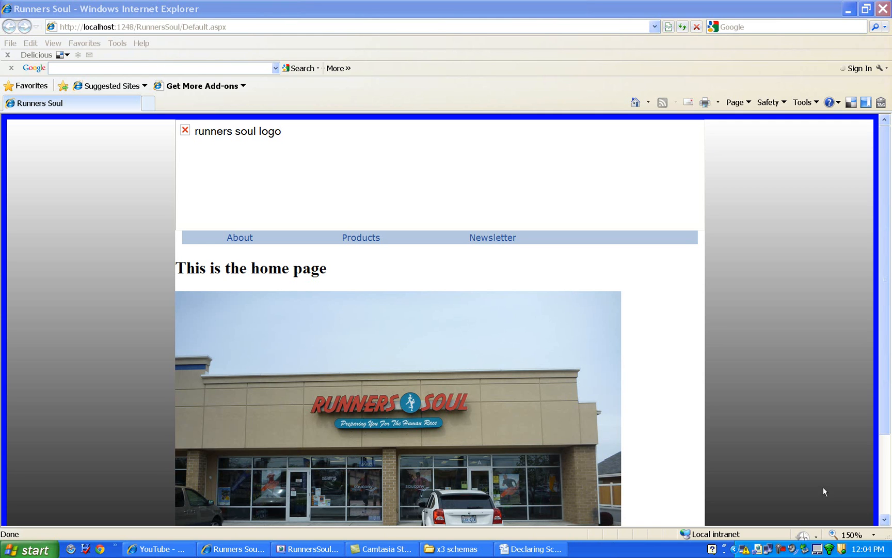
{"action": "mouse_move", "coordinate": [246, 147]}
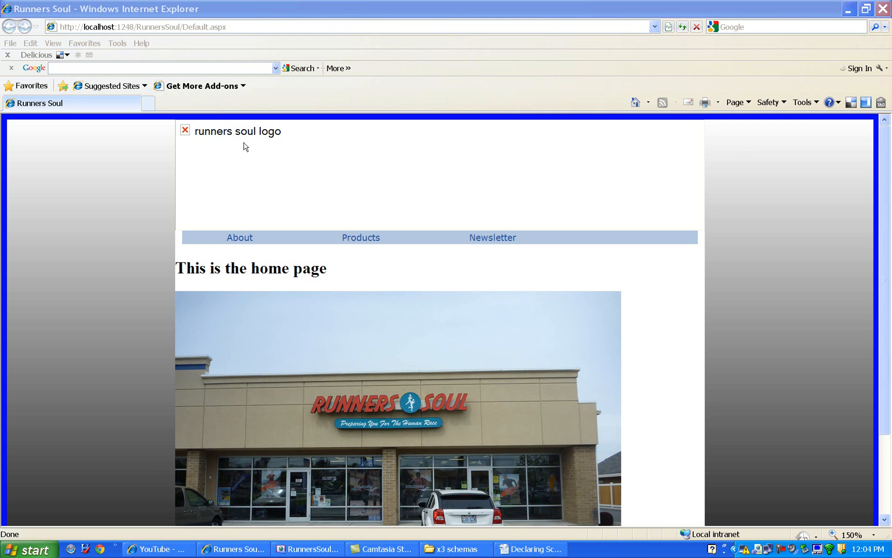
{"action": "mouse_move", "coordinate": [240, 168]}
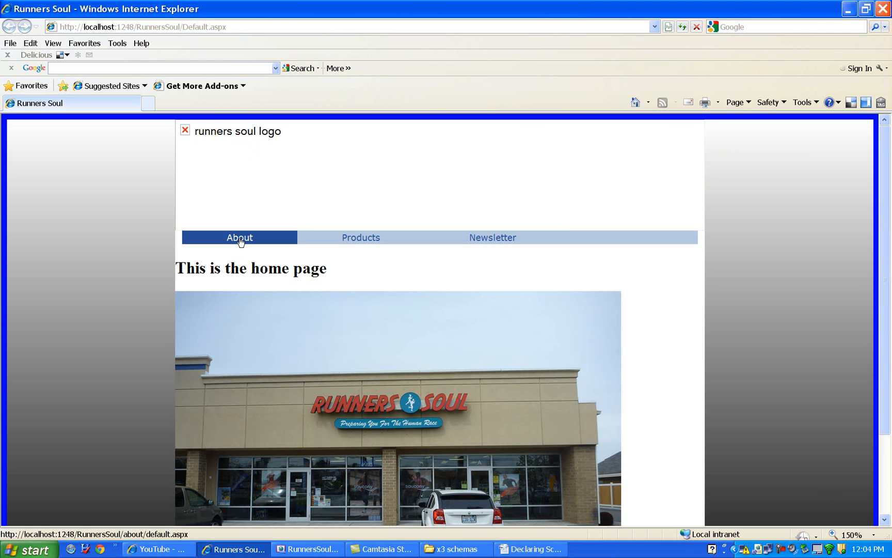
Go from the home page to the Runners Soul About page, where the logo is missing
{"action": "left_click", "coordinate": [239, 237]}
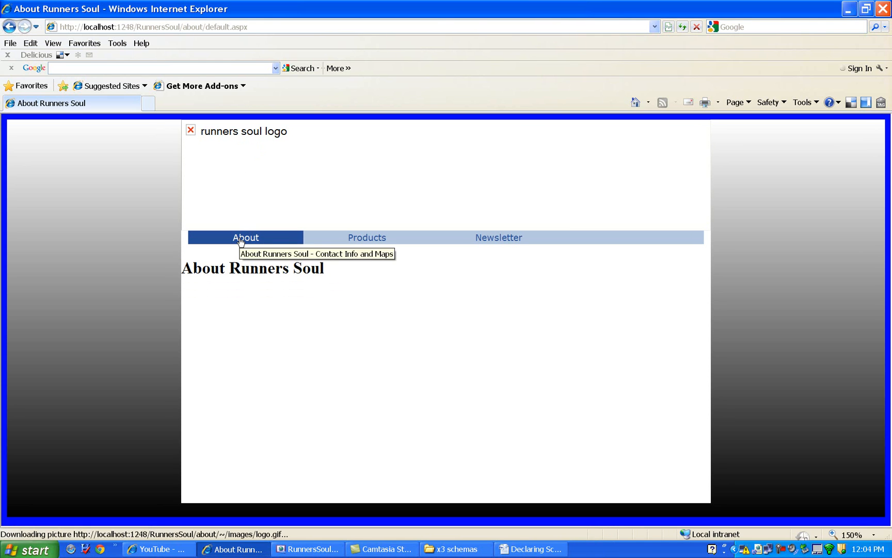
{"action": "mouse_move", "coordinate": [360, 521]}
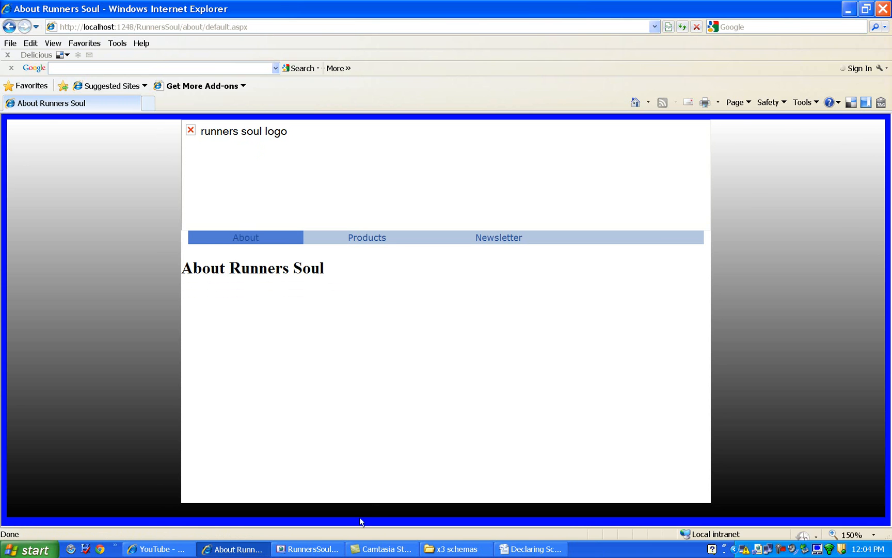
Add runat="server" to the logo img tag in MasterPage.master
{"action": "left_click", "coordinate": [309, 548]}
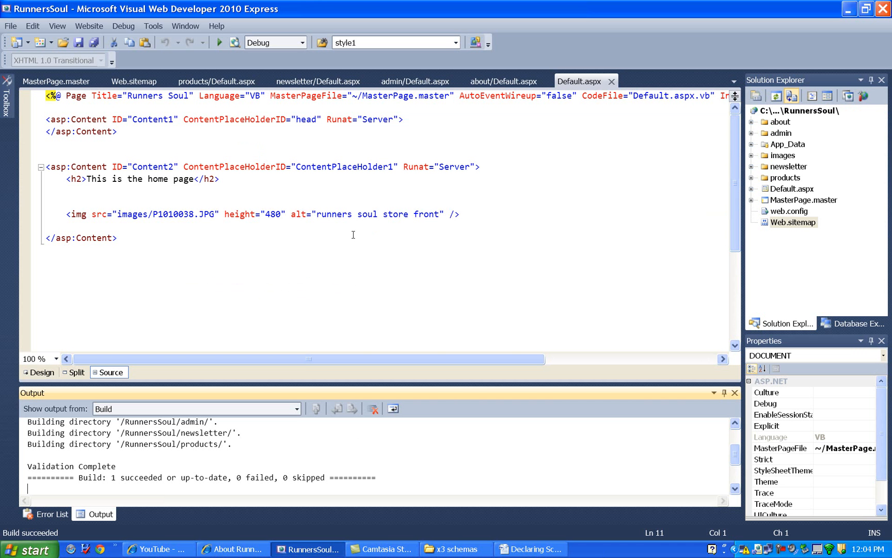
{"action": "left_click", "coordinate": [55, 80]}
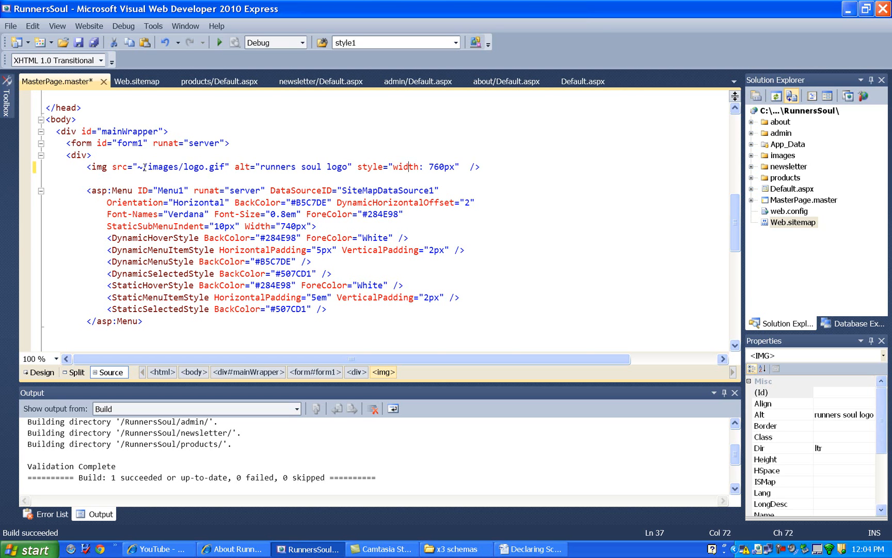
{"action": "type", "text": "runat"}
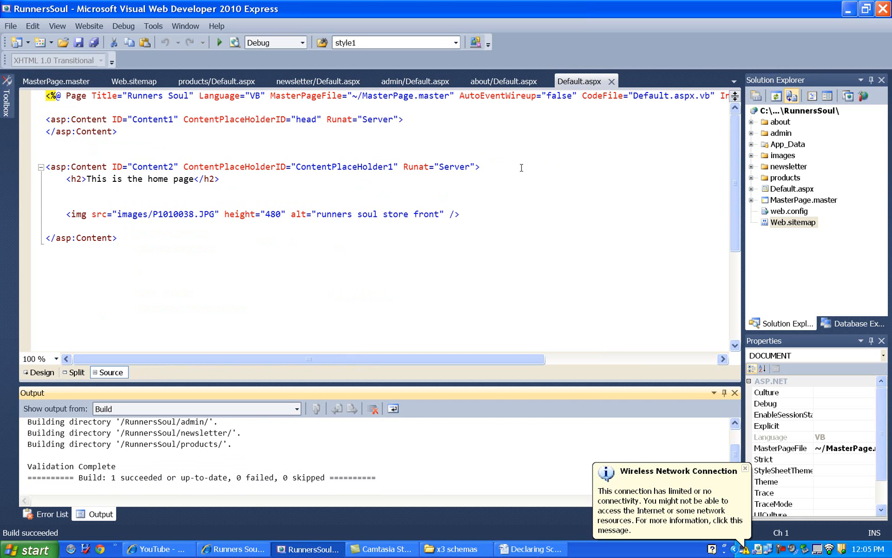
{"action": "mouse_move", "coordinate": [233, 549]}
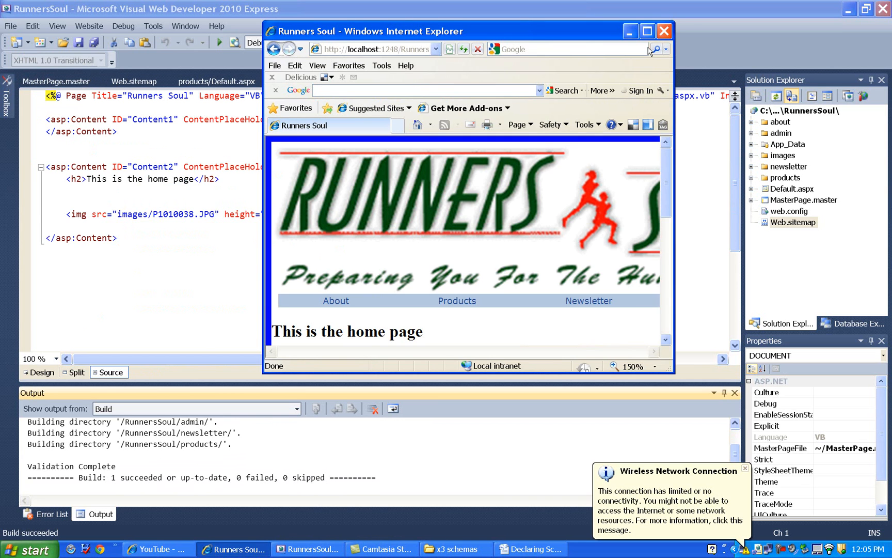
Maximize the browser and check the banner on the About, Products and Newsletter pages
{"action": "left_click", "coordinate": [647, 31]}
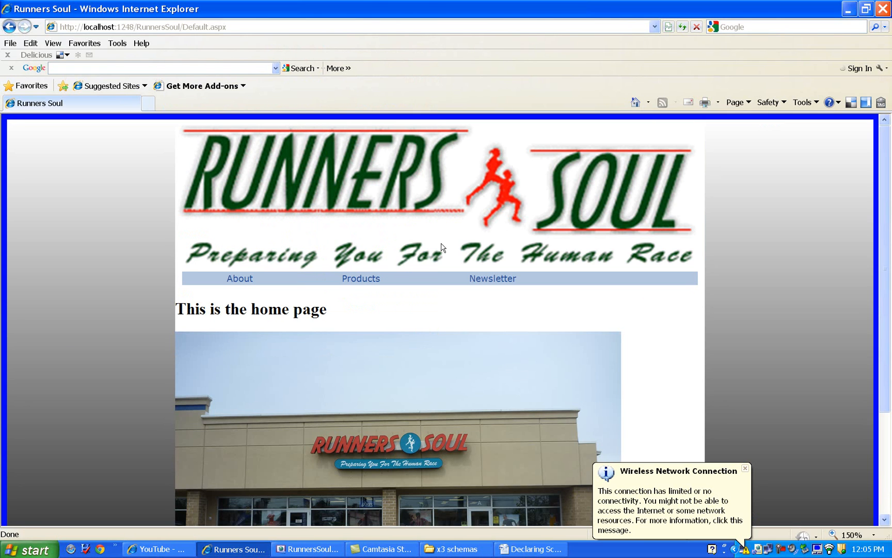
{"action": "mouse_move", "coordinate": [289, 271]}
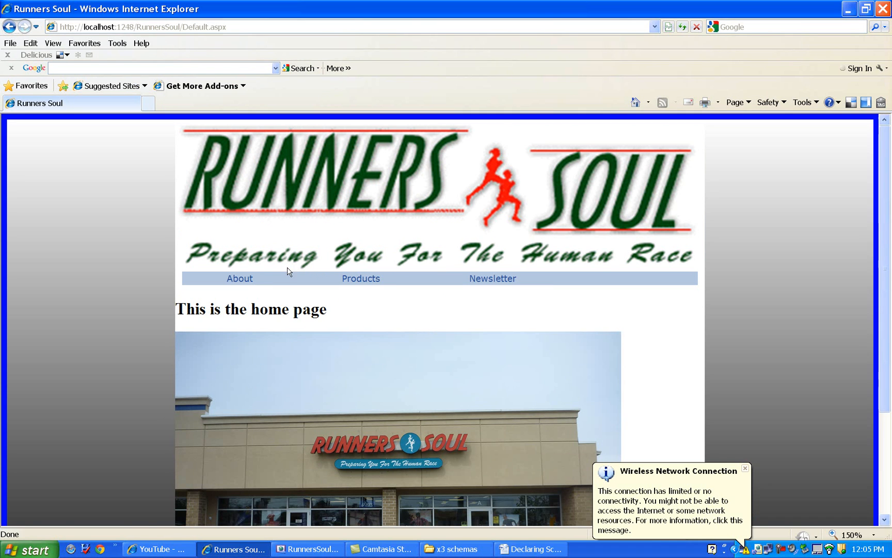
{"action": "left_click", "coordinate": [239, 278]}
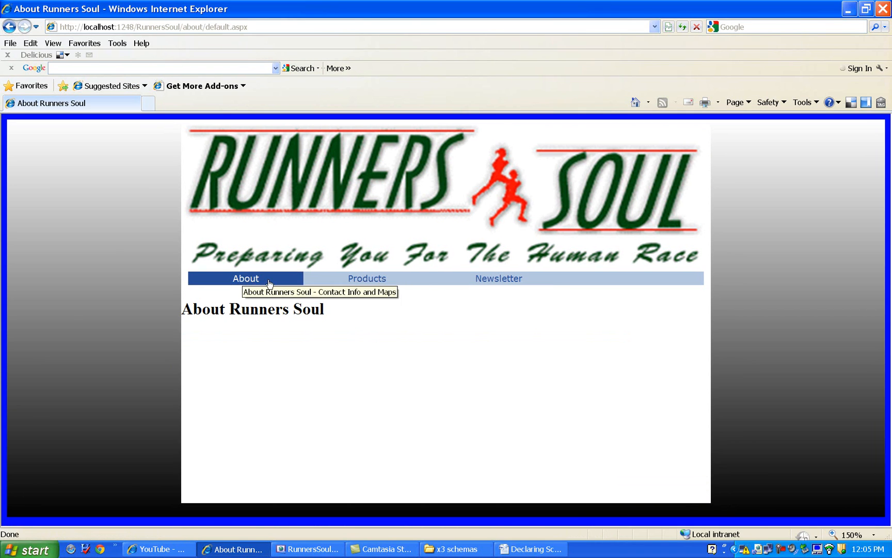
{"action": "left_click", "coordinate": [367, 279]}
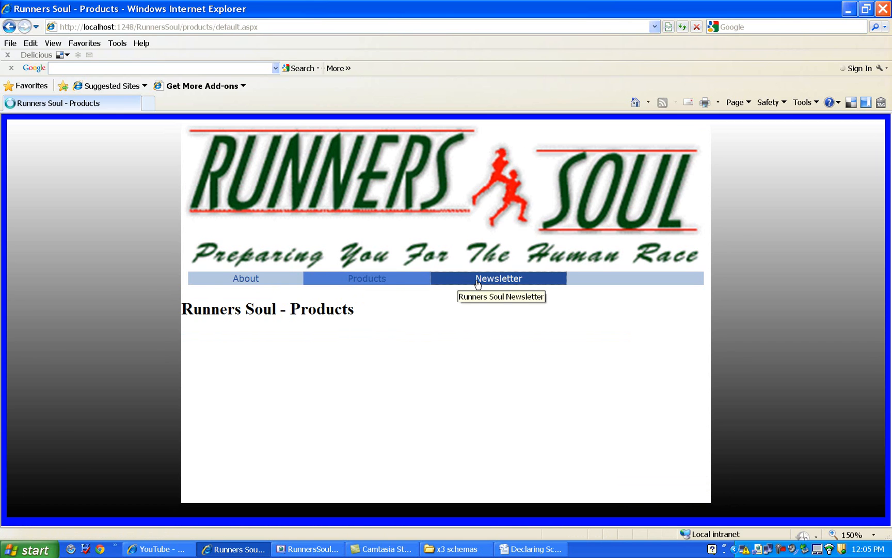
{"action": "left_click", "coordinate": [498, 279]}
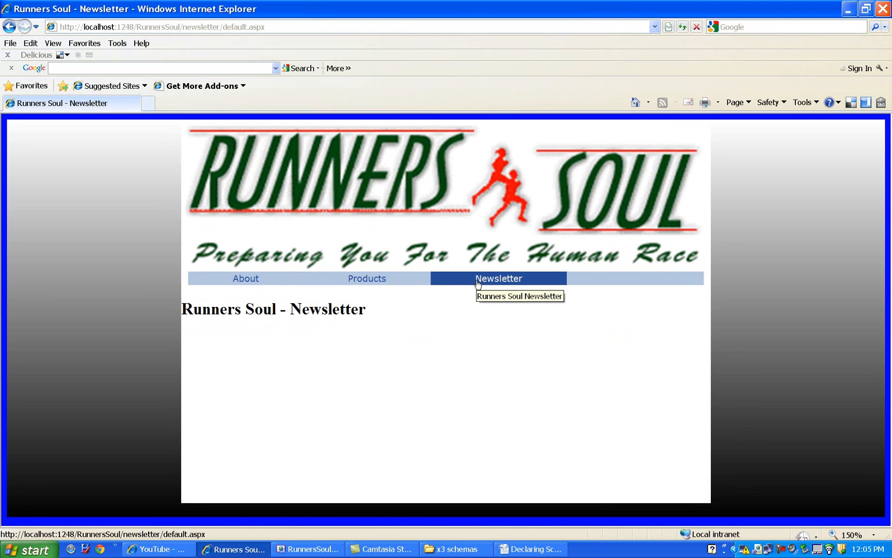
{"action": "mouse_move", "coordinate": [412, 394]}
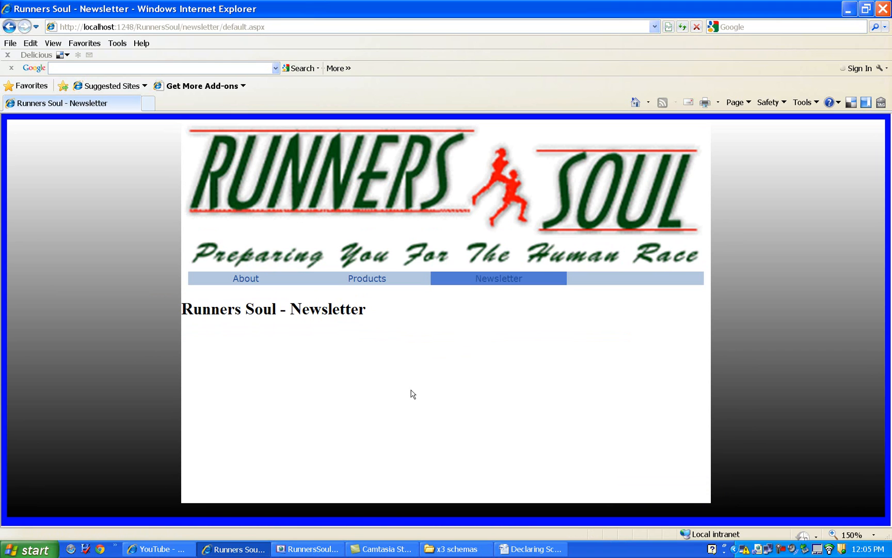